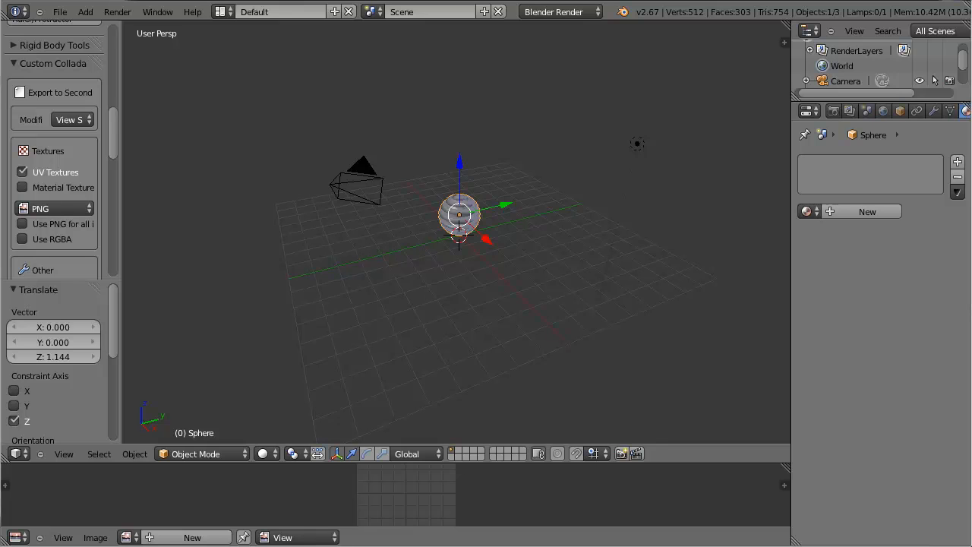
{"action": "mouse_move", "coordinate": [508, 279]}
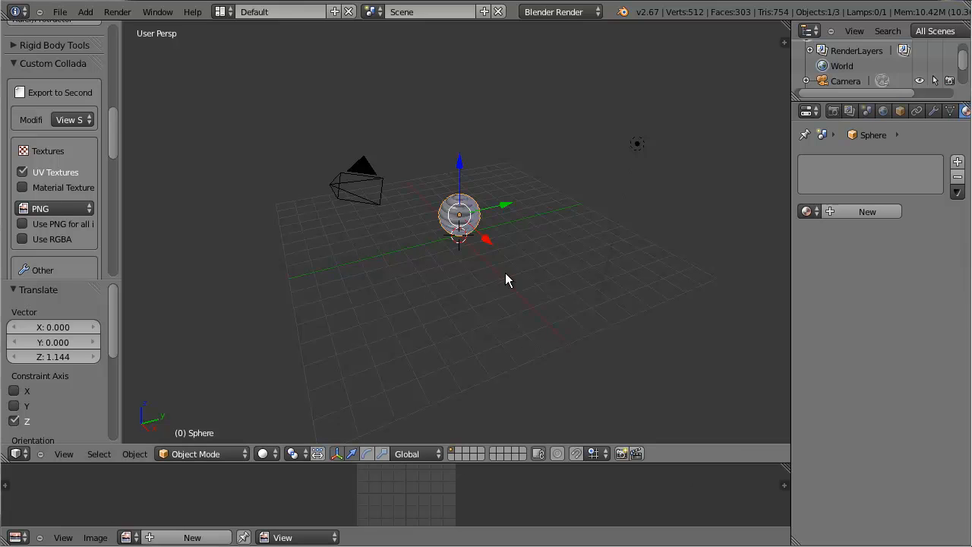
Delete the point lamp, leaving only the striped sphere and camera
{"action": "left_click", "coordinate": [638, 143]}
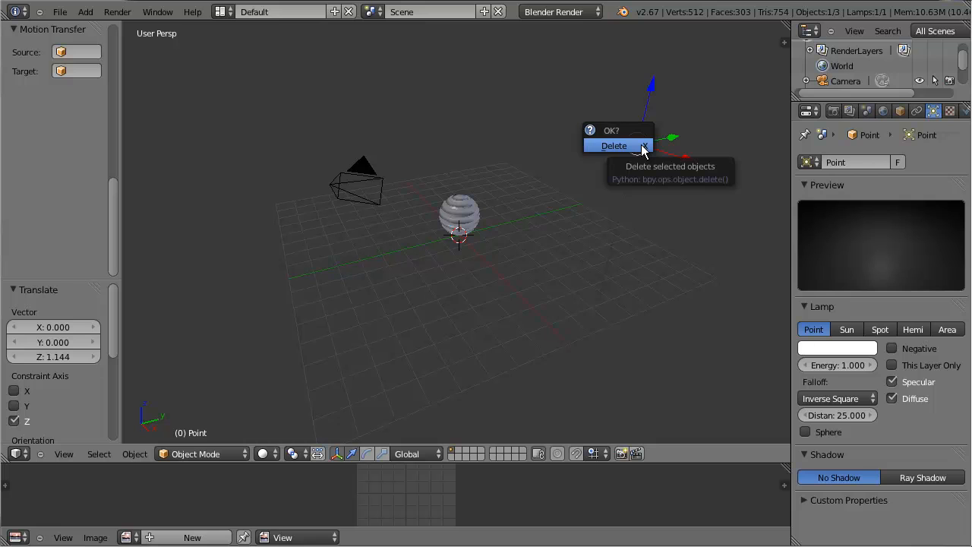
{"action": "left_click", "coordinate": [614, 146]}
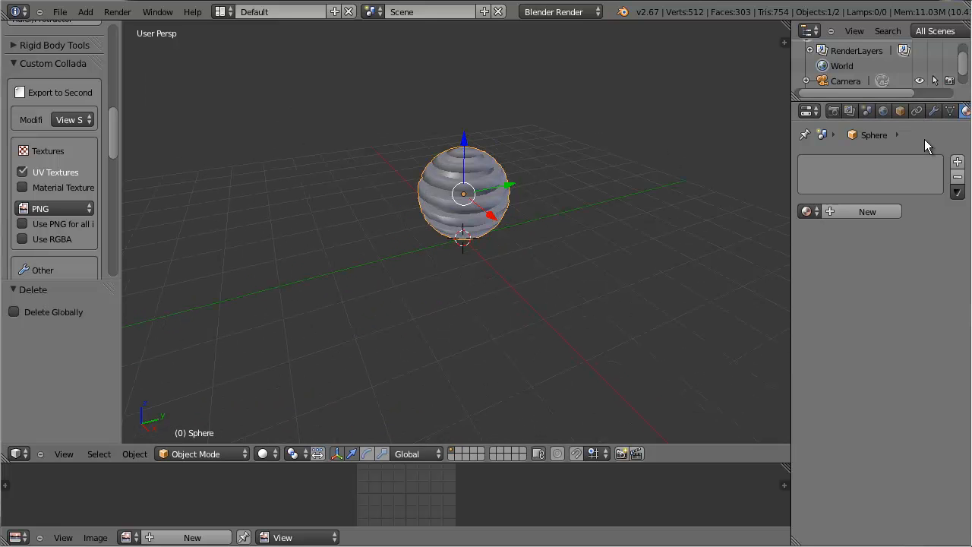
{"action": "mouse_move", "coordinate": [647, 149]}
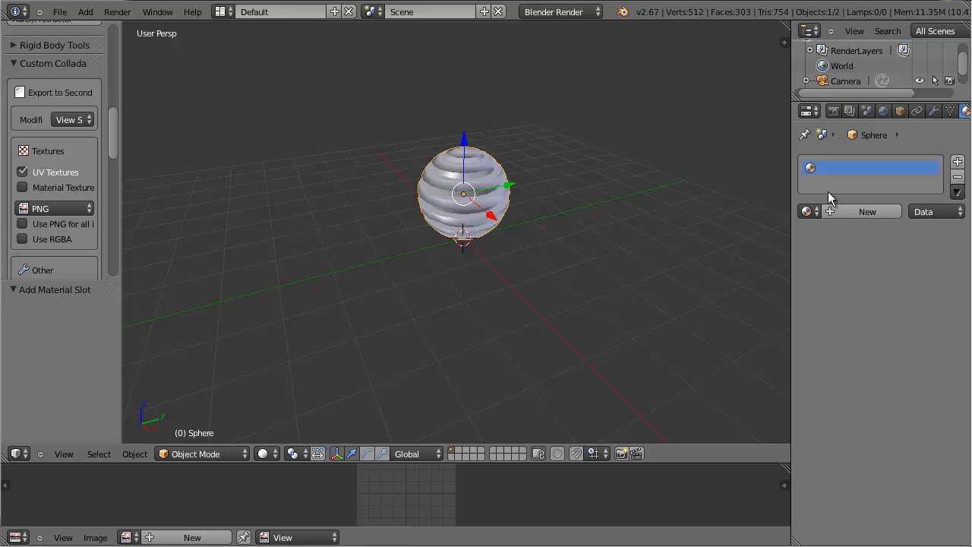
Give the sphere Material.001 and a second Material.002 assigned to alternating face bands
{"action": "left_click", "coordinate": [866, 212]}
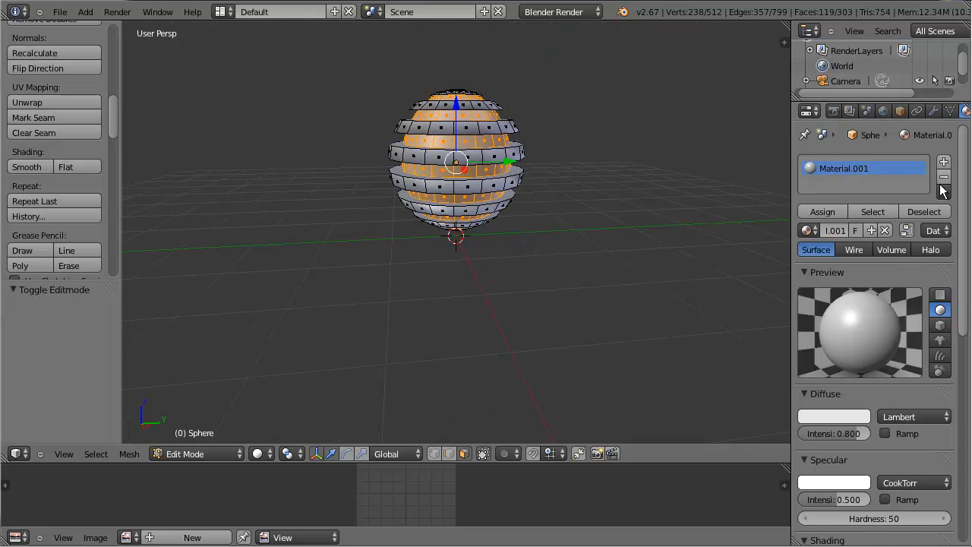
{"action": "left_click", "coordinate": [943, 161]}
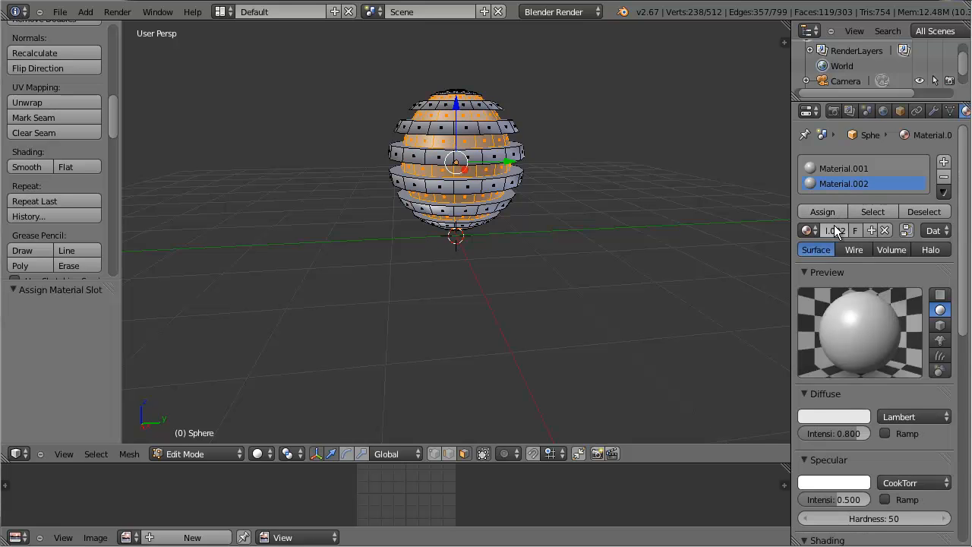
Set the second material's Emit value to 3.00 so its bands glow
{"action": "scroll", "scroll_direction": "down", "scroll_amount": 3}
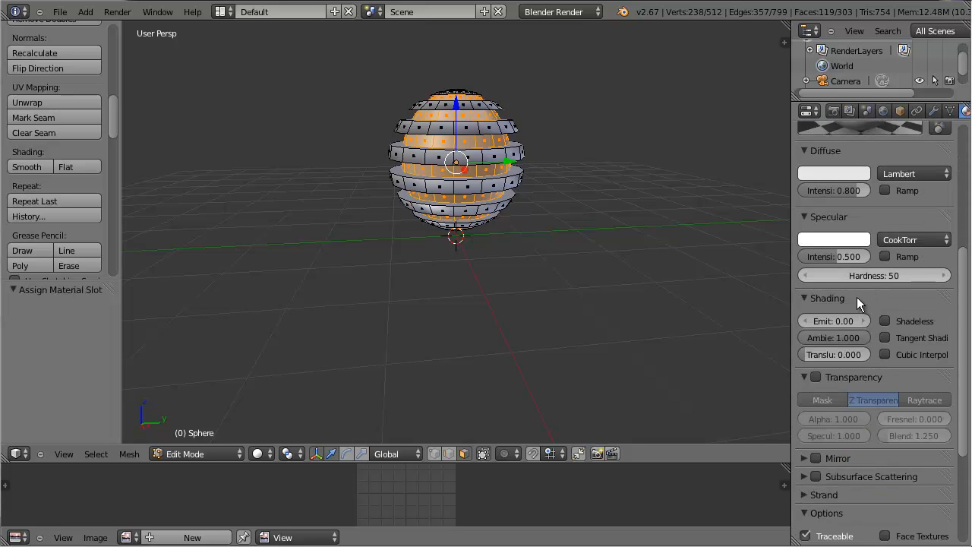
{"action": "left_click", "coordinate": [833, 321]}
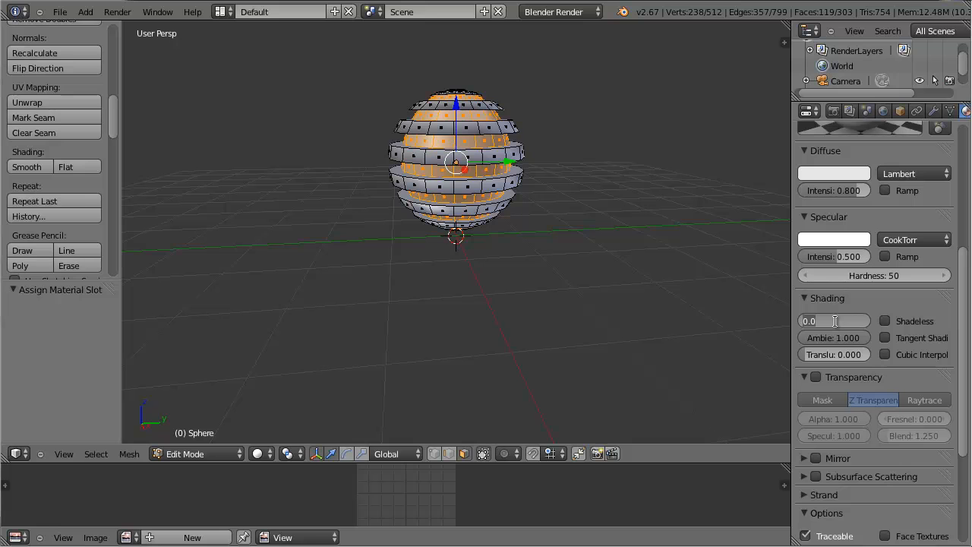
{"action": "left_click", "coordinate": [834, 321]}
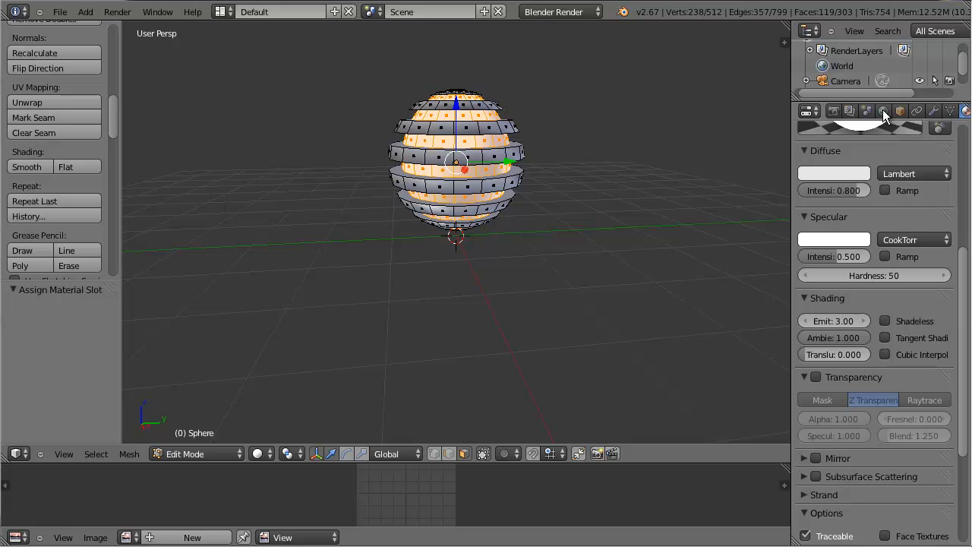
Enable world Indirect Lighting with the Approximate gather method
{"action": "left_click", "coordinate": [884, 111]}
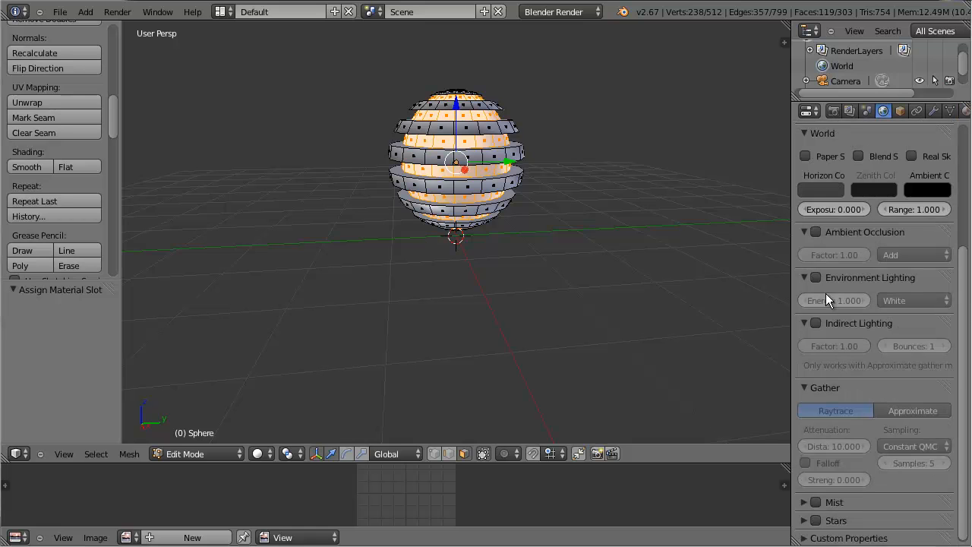
{"action": "mouse_move", "coordinate": [814, 322]}
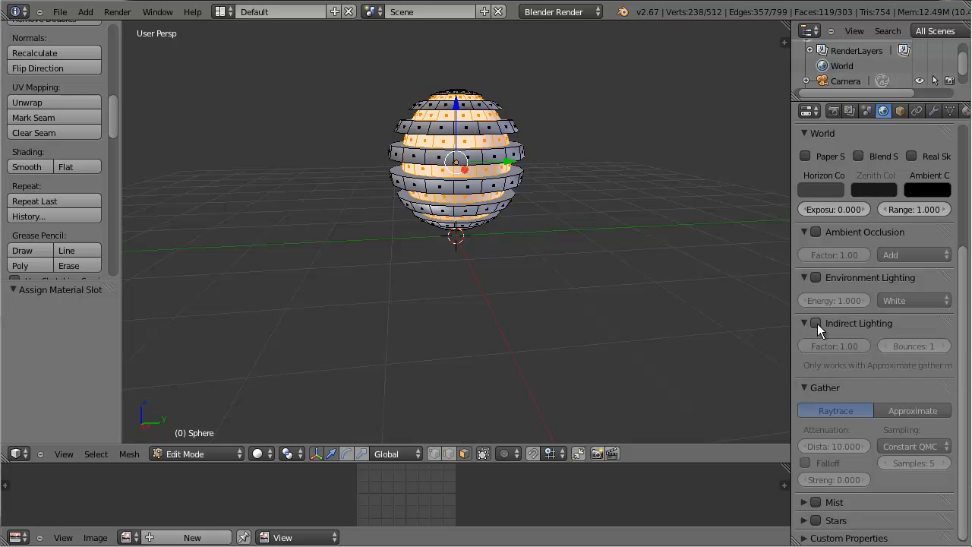
{"action": "left_click", "coordinate": [814, 322]}
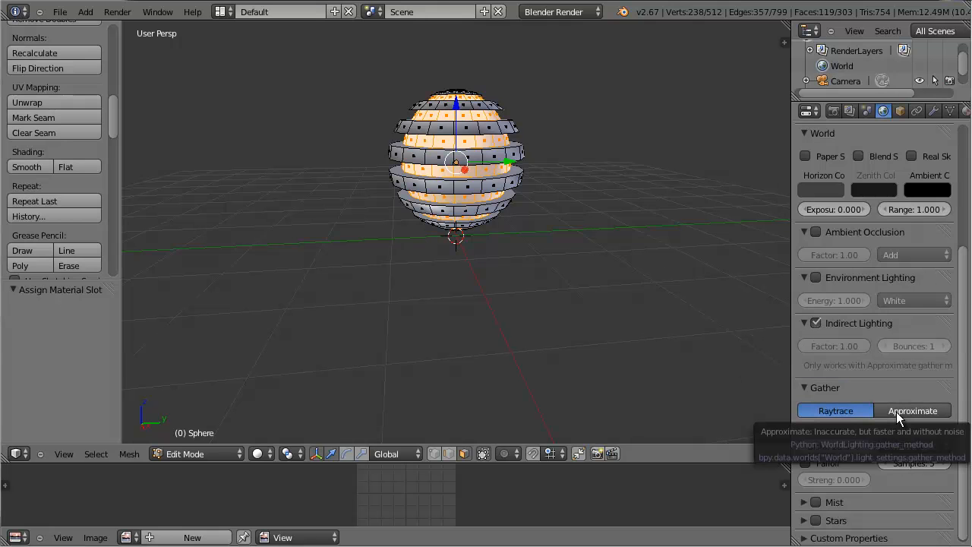
{"action": "left_click", "coordinate": [913, 410]}
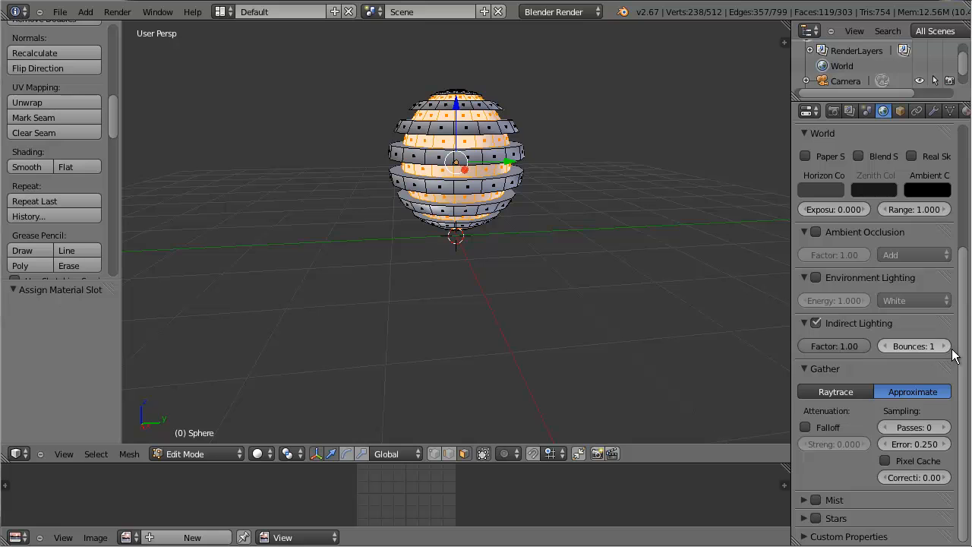
{"action": "mouse_move", "coordinate": [123, 7]}
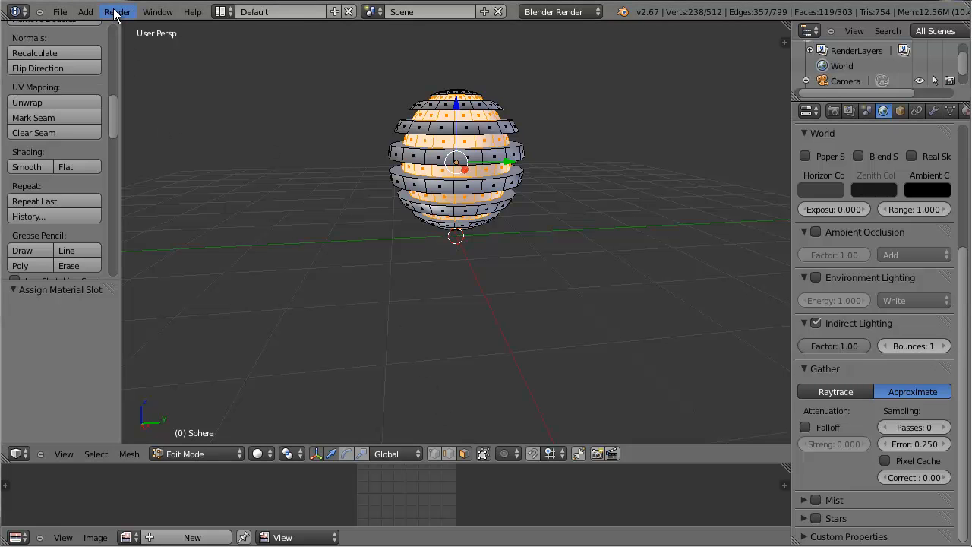
Render the scene, showing the sphere's bright white bands against black stripes
{"action": "left_click", "coordinate": [117, 12]}
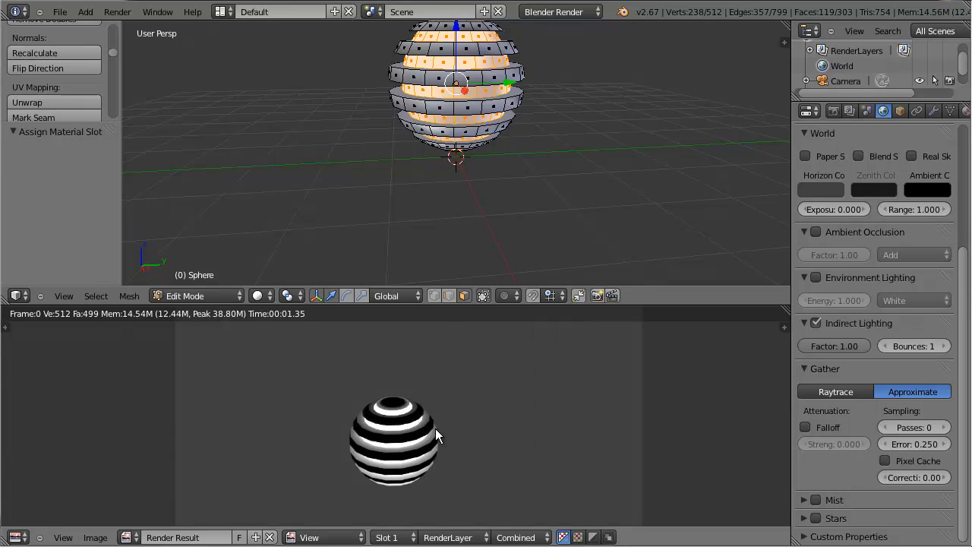
{"action": "scroll", "scroll_direction": "down", "scroll_amount": 3}
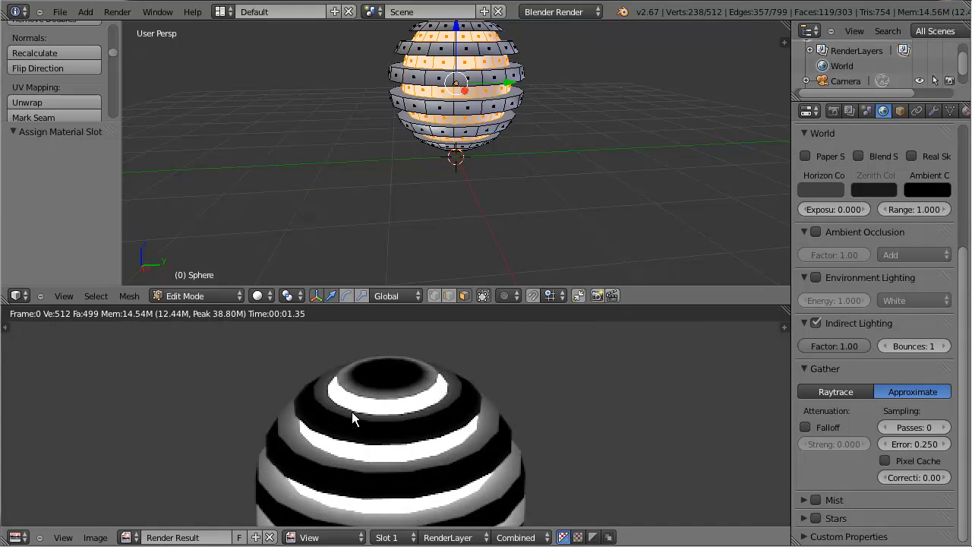
{"action": "mouse_move", "coordinate": [433, 454]}
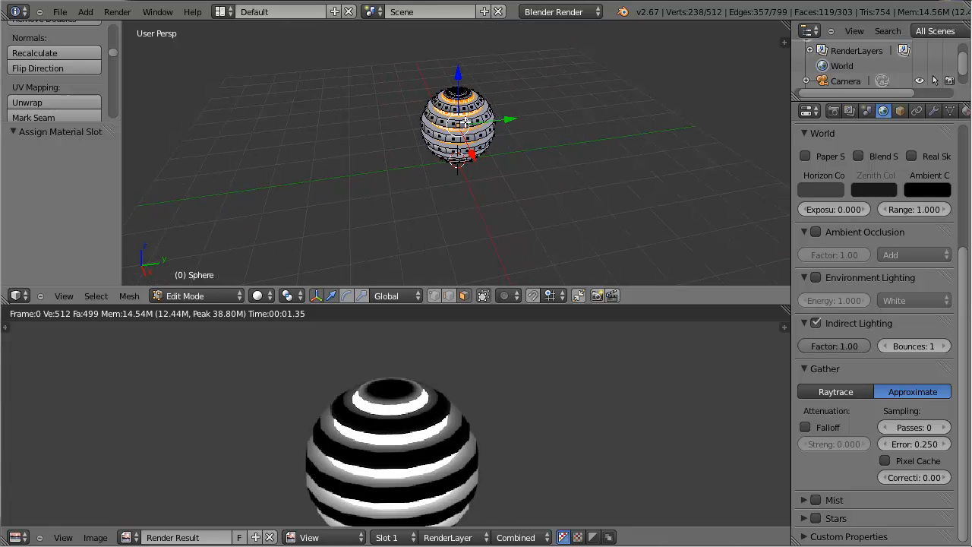
Add a ground plane beneath the sphere scaled up ten times
{"action": "left_click", "coordinate": [85, 13]}
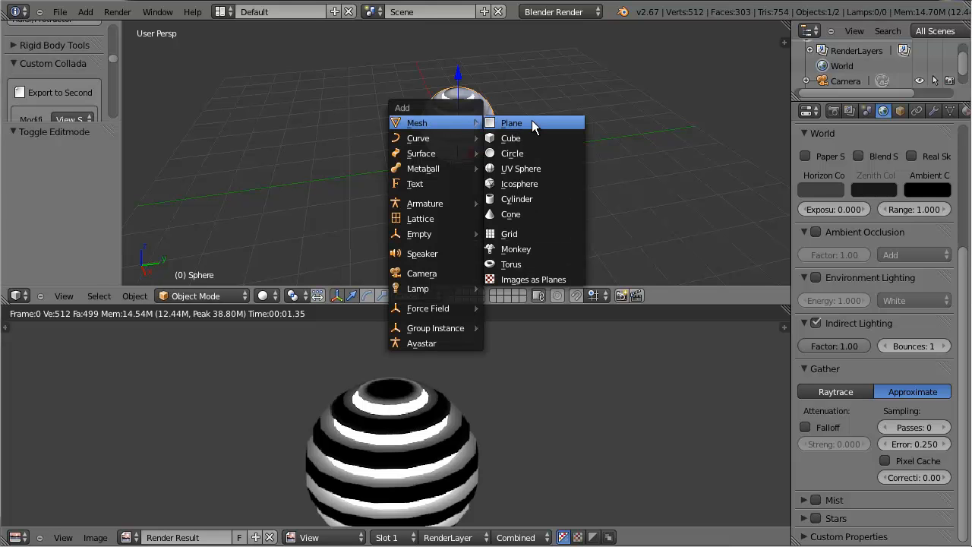
{"action": "left_click", "coordinate": [511, 122]}
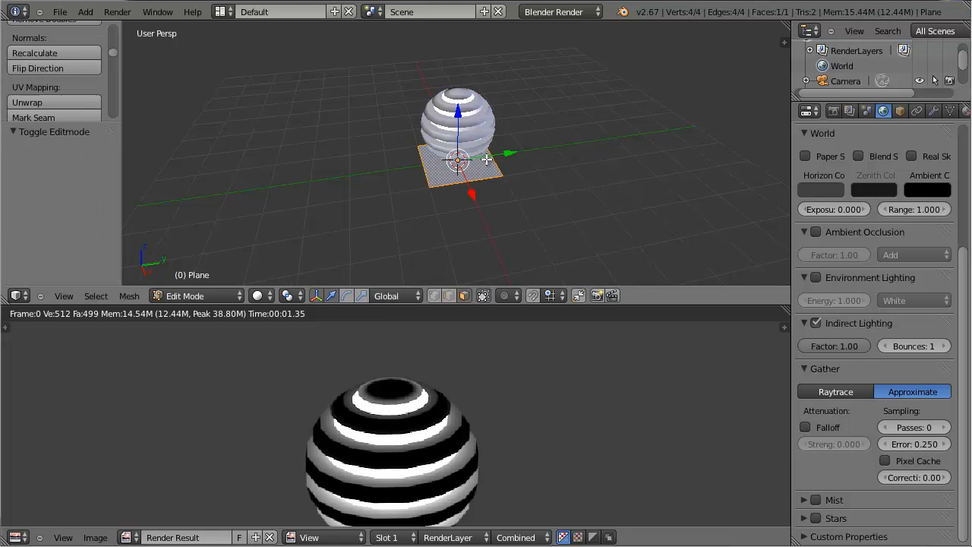
{"action": "key", "text": "s"}
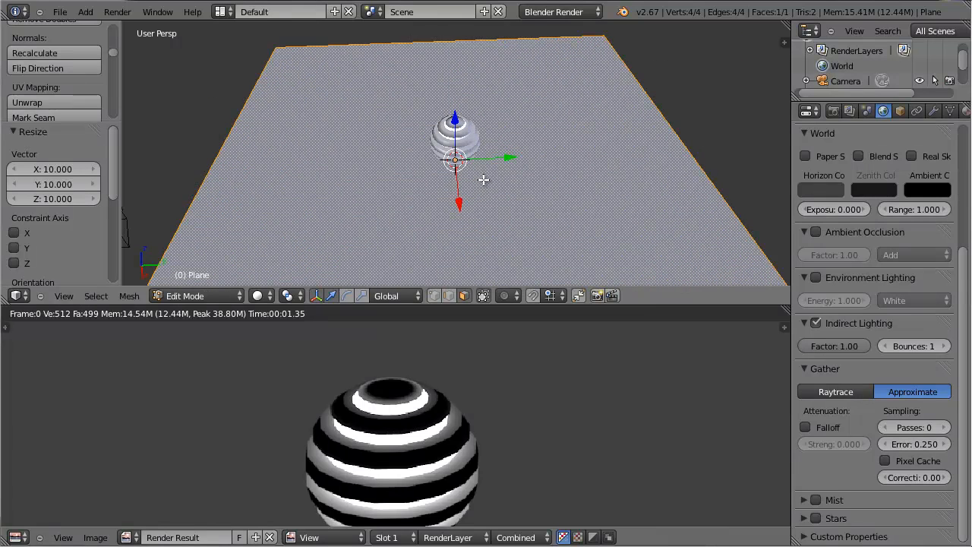
{"action": "key", "text": "Tab"}
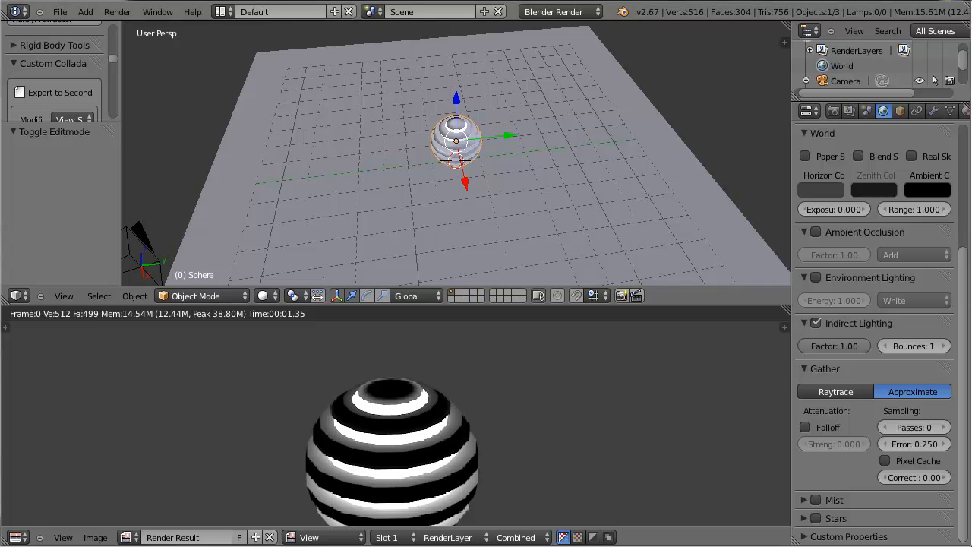
Render the scene again with the glowing bands lighting the plane
{"action": "left_click", "coordinate": [117, 13]}
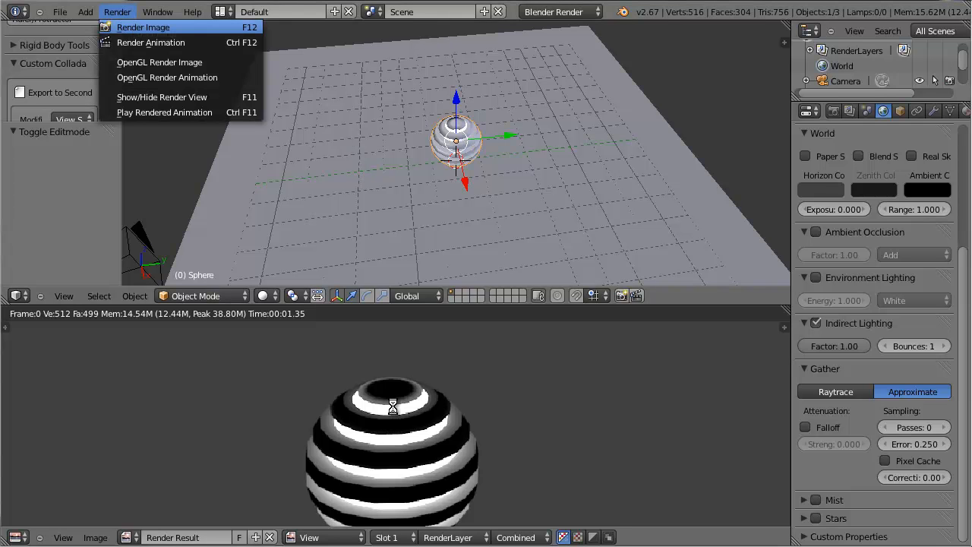
{"action": "left_click", "coordinate": [142, 28]}
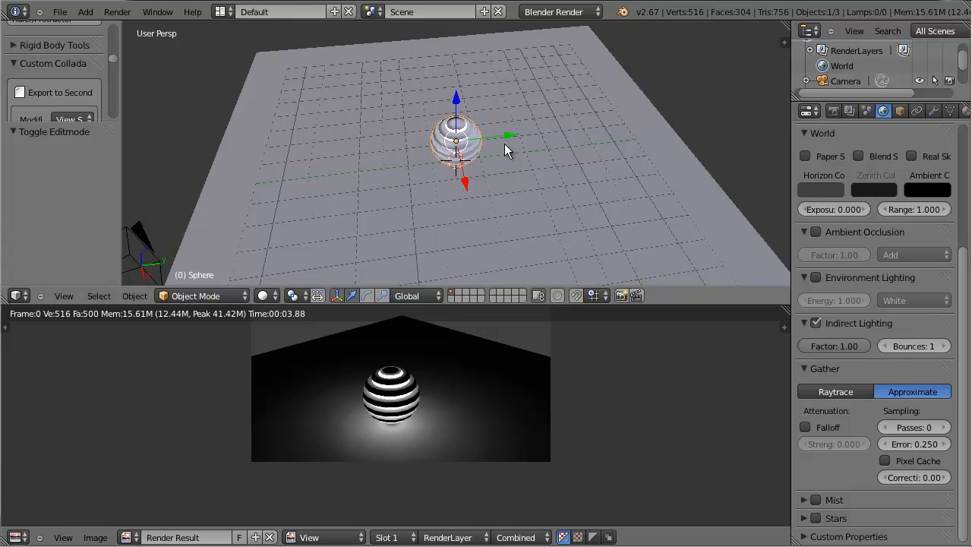
{"action": "mouse_move", "coordinate": [515, 150]}
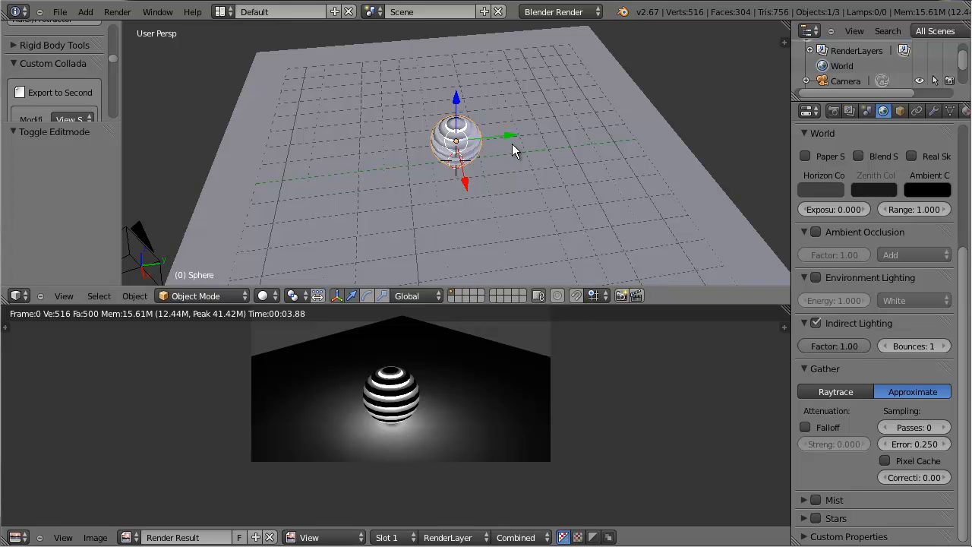
{"action": "mouse_move", "coordinate": [515, 120]}
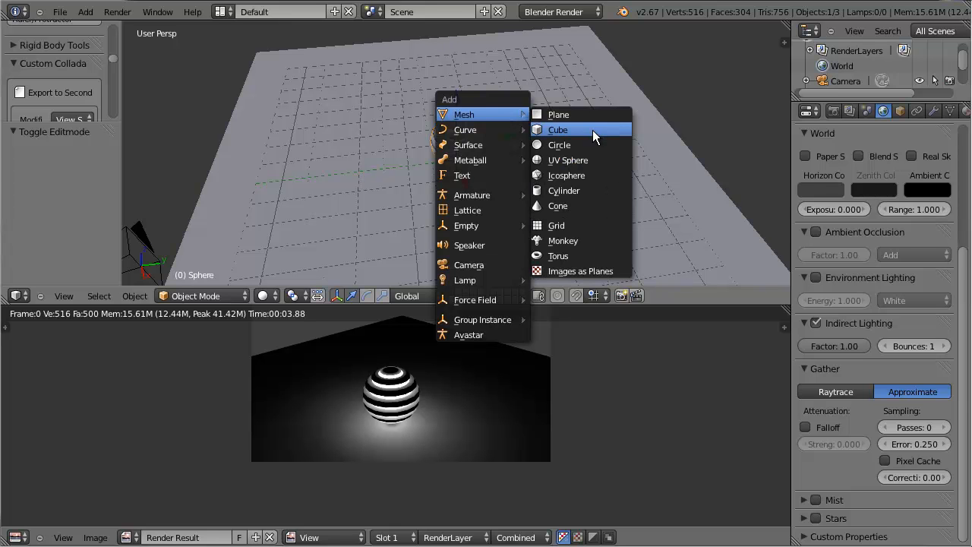
Add a cube on the plane and duplicate it to make three cubes around the sphere
{"action": "left_click", "coordinate": [557, 129]}
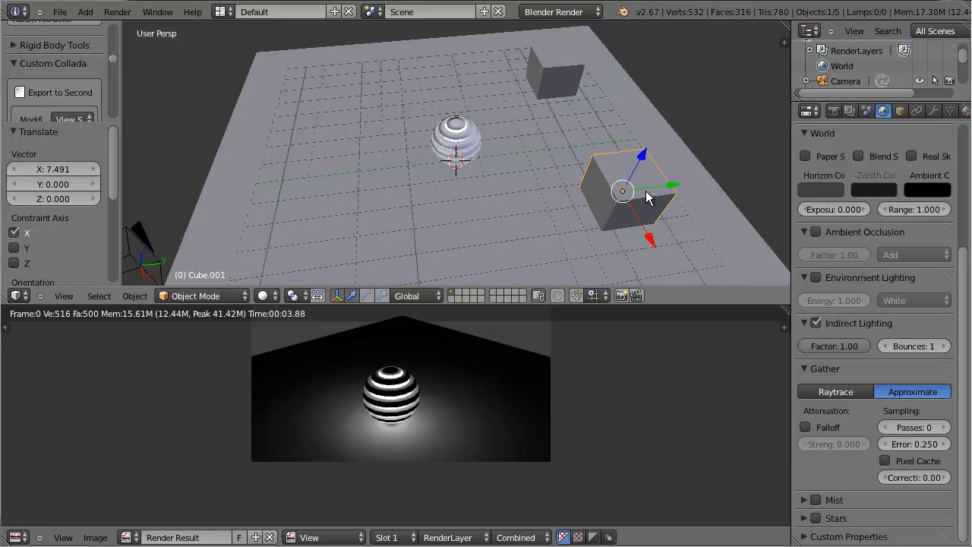
{"action": "key", "text": "shift+d"}
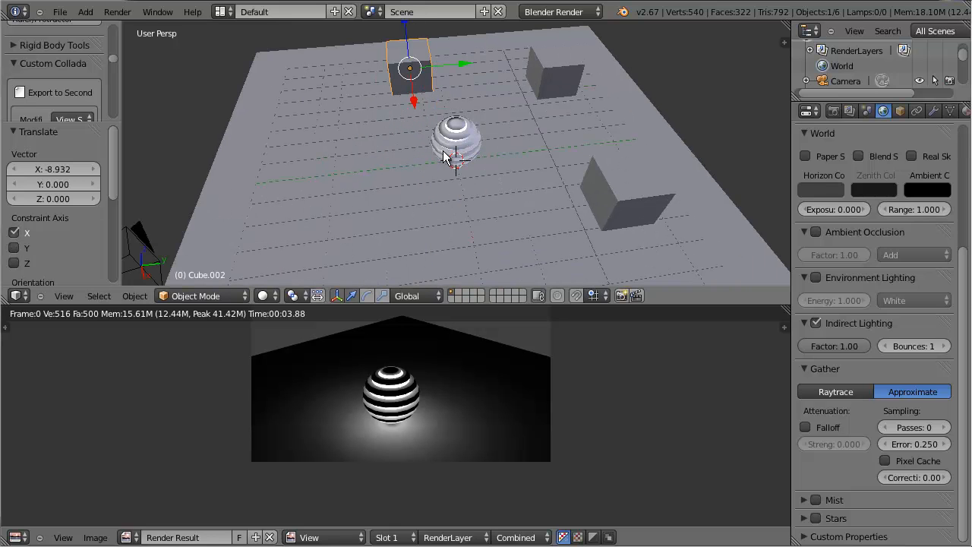
Render the scene with the cubes lit by the sphere's glow
{"action": "left_click", "coordinate": [117, 12]}
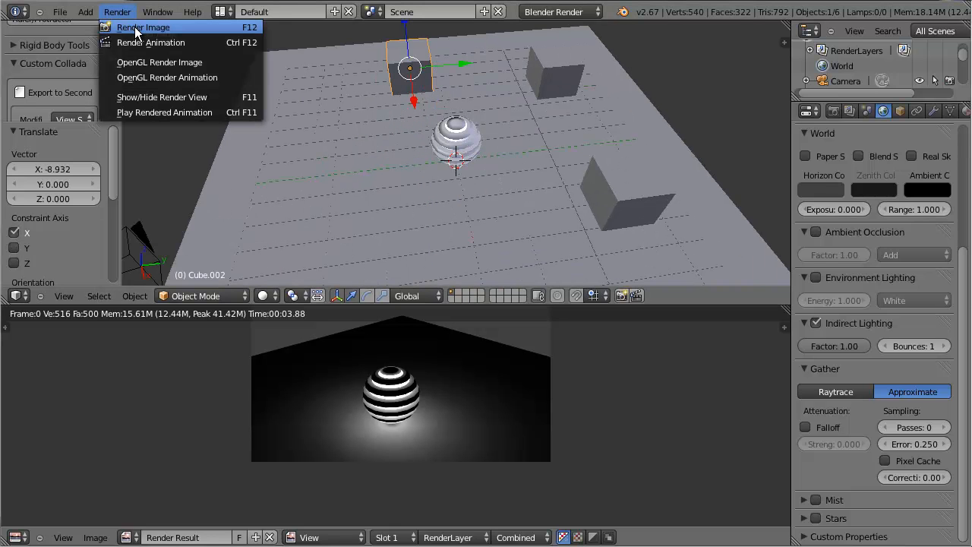
{"action": "mouse_move", "coordinate": [444, 231]}
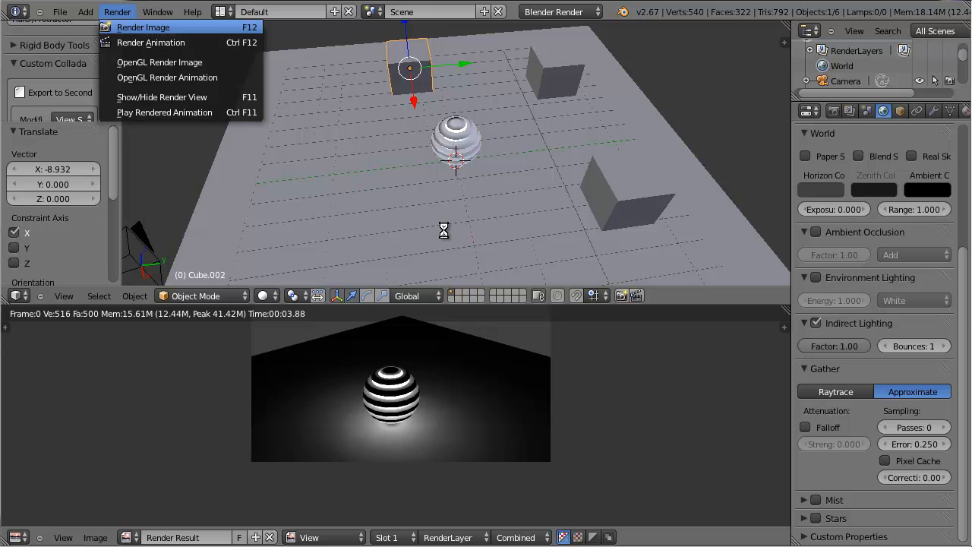
{"action": "left_click", "coordinate": [143, 27]}
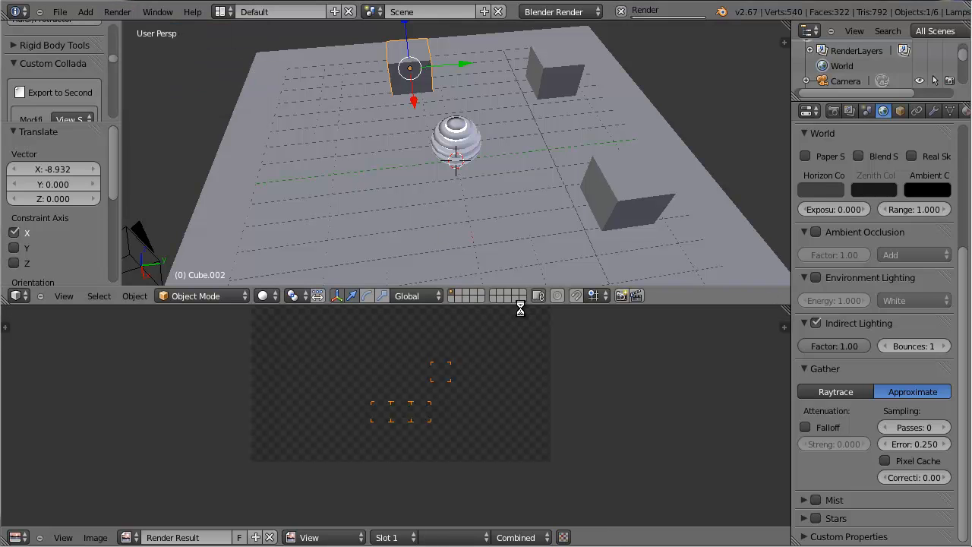
{"action": "left_click", "coordinate": [644, 9]}
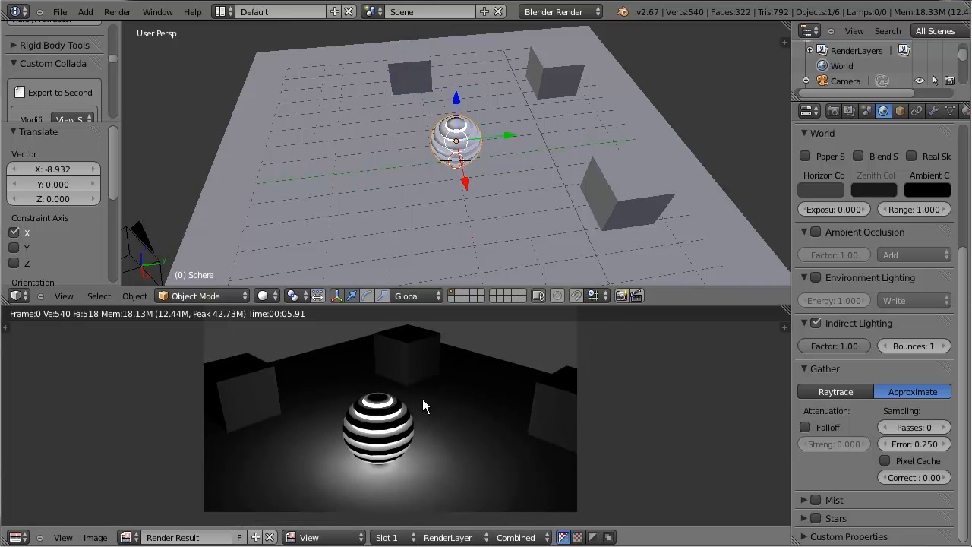
{"action": "mouse_move", "coordinate": [444, 383]}
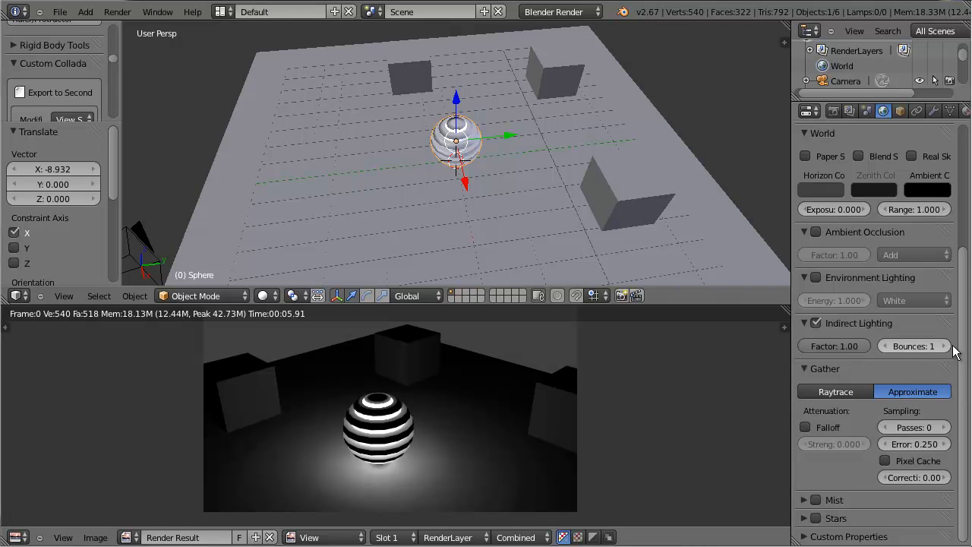
Raise indirect lighting bounces to 4 and render the brighter cubes
{"action": "left_click", "coordinate": [945, 346]}
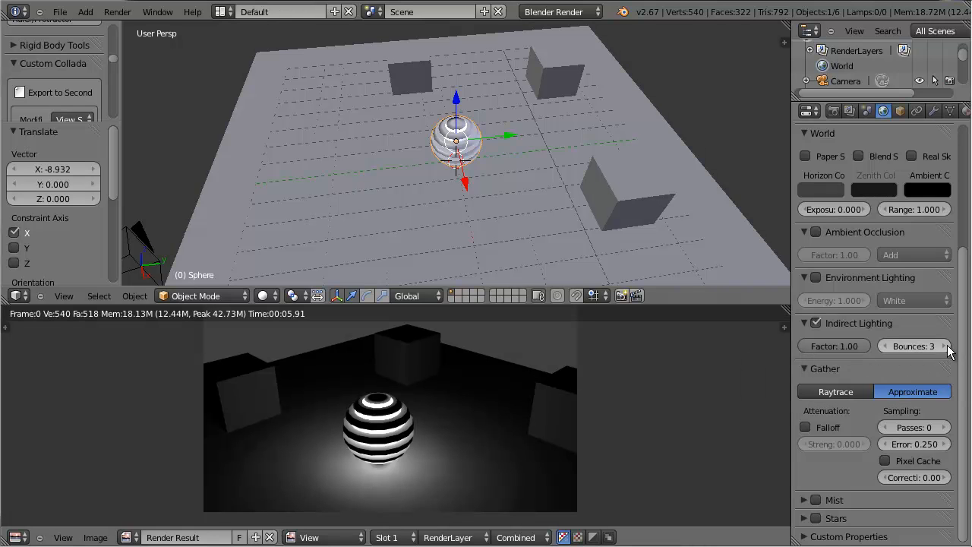
{"action": "left_click", "coordinate": [944, 346]}
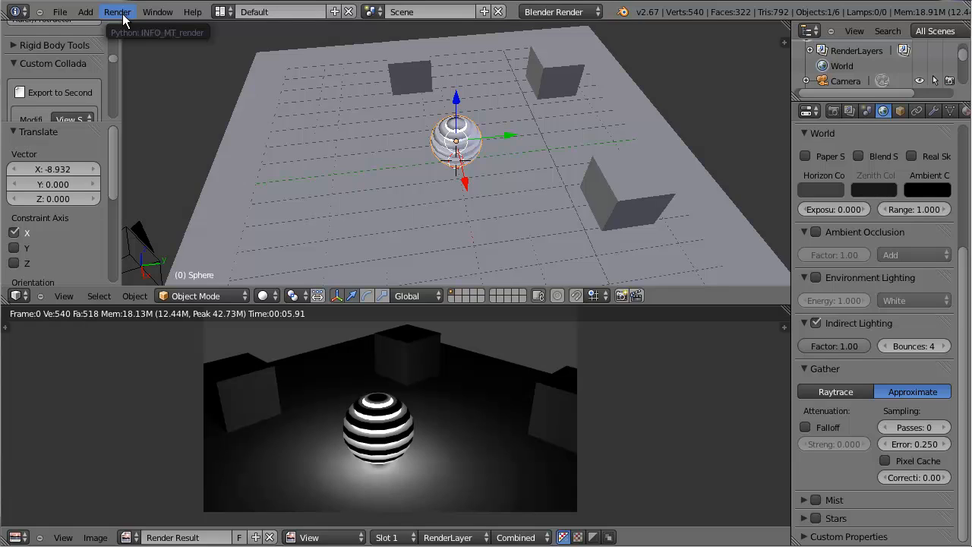
{"action": "left_click", "coordinate": [117, 12]}
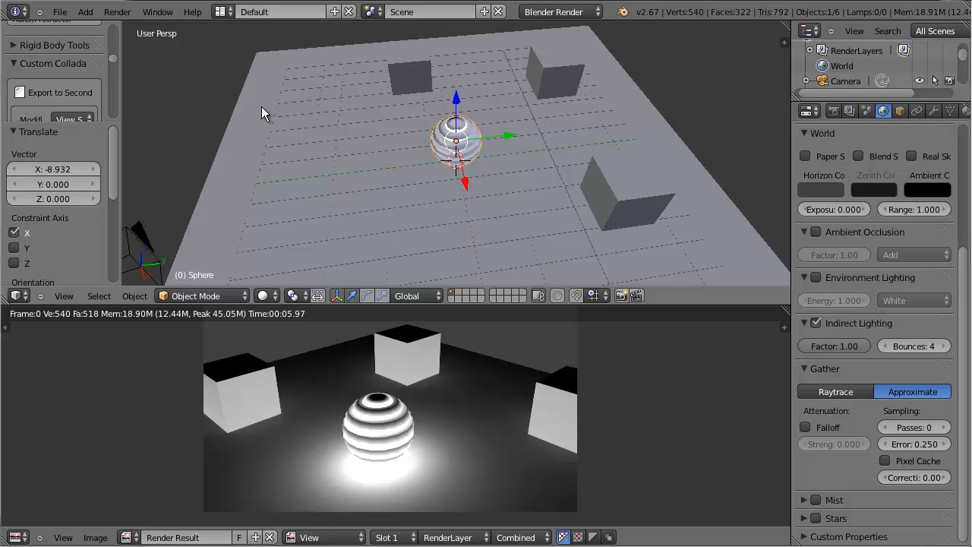
{"action": "mouse_move", "coordinate": [935, 155]}
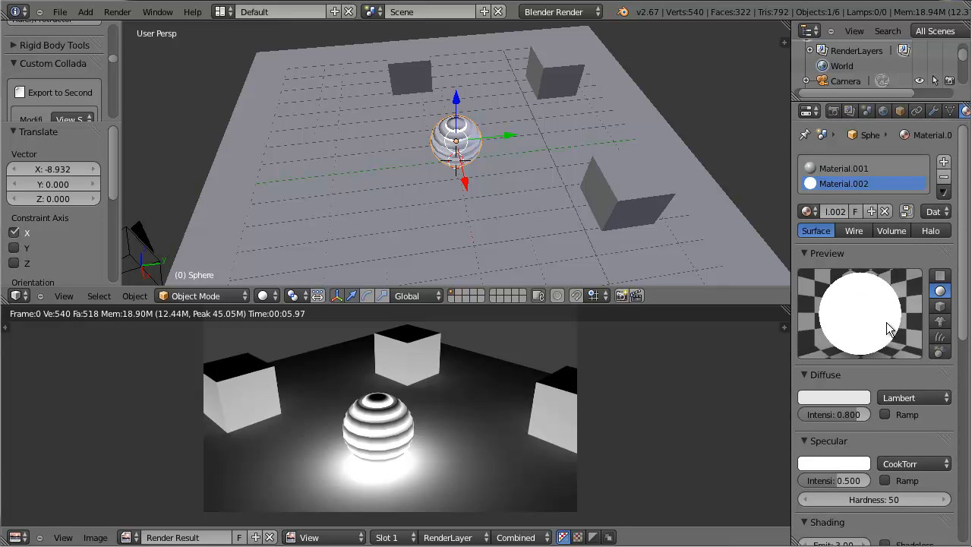
Make the glowing material red and render the red-lit scene
{"action": "left_click", "coordinate": [832, 397]}
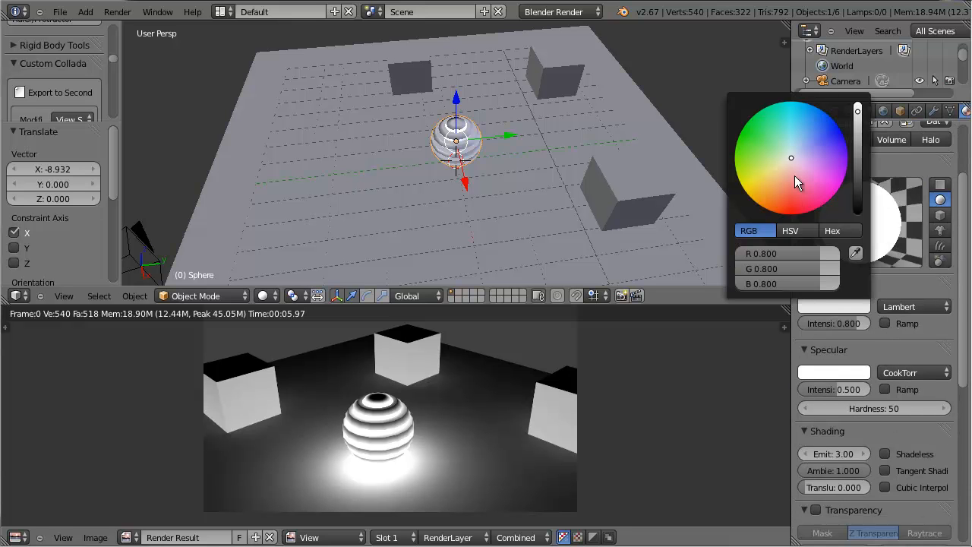
{"action": "left_click", "coordinate": [793, 213]}
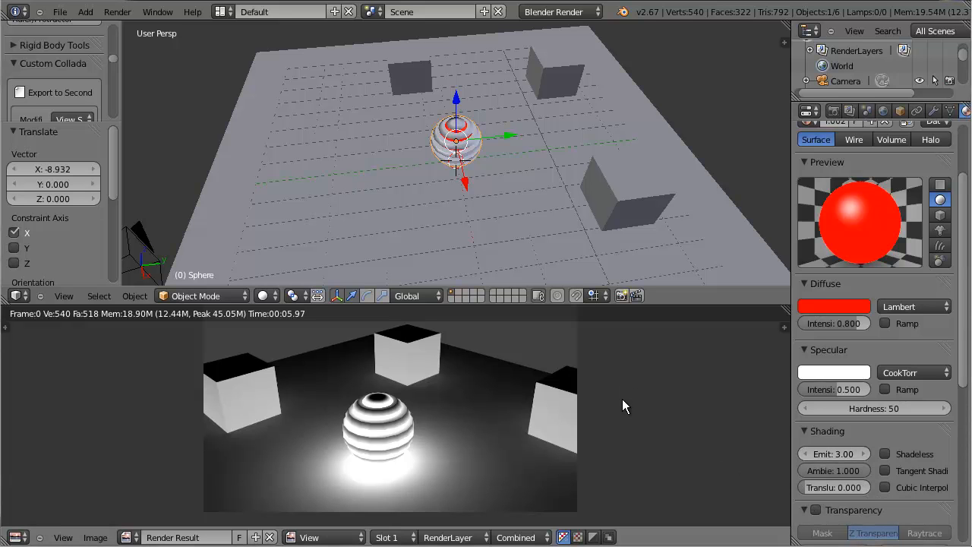
{"action": "mouse_move", "coordinate": [554, 250]}
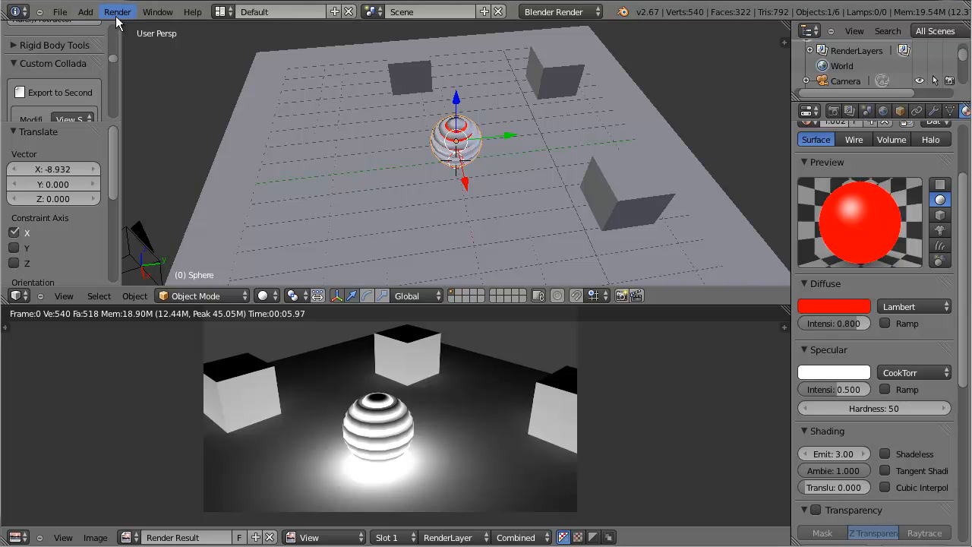
{"action": "left_click", "coordinate": [116, 12]}
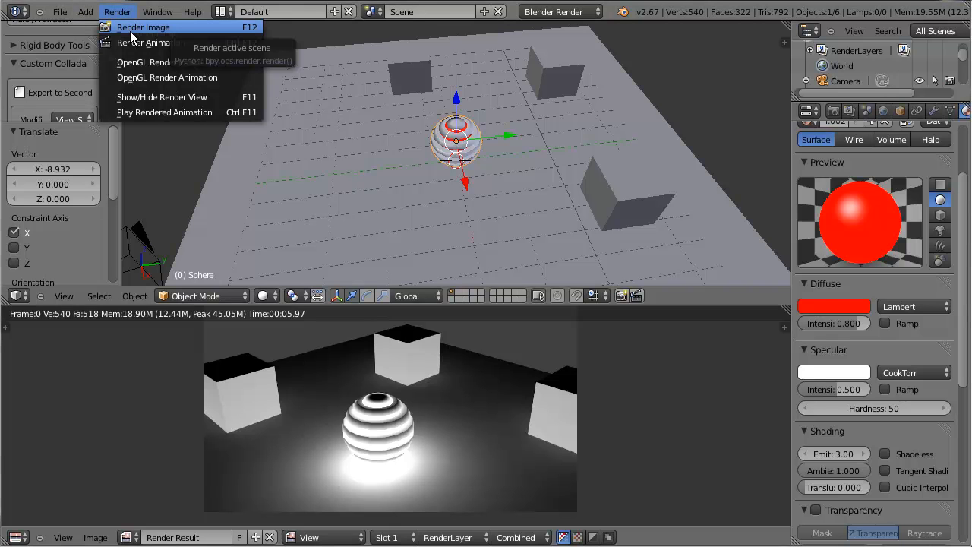
{"action": "left_click", "coordinate": [142, 28]}
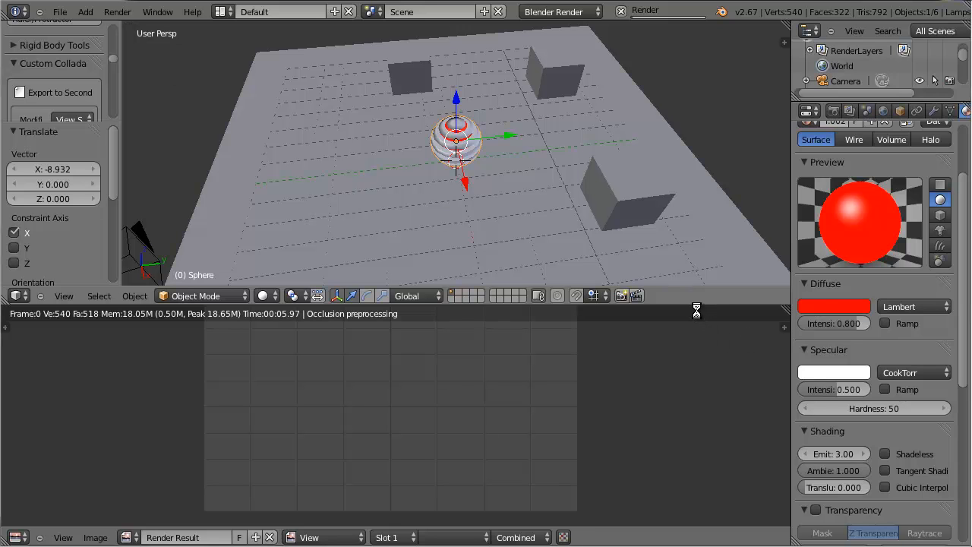
{"action": "mouse_move", "coordinate": [701, 310]}
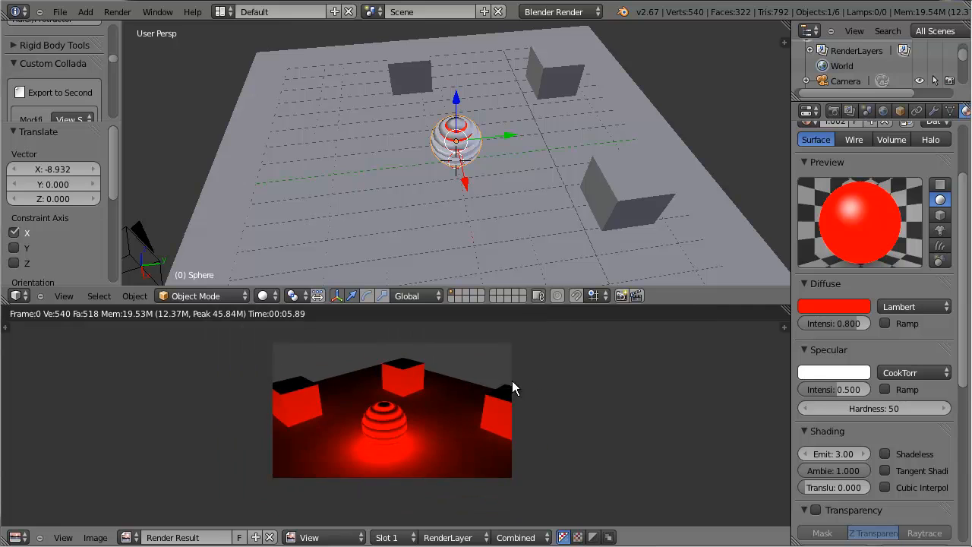
Change the material colour to blue for a new render
{"action": "left_click", "coordinate": [832, 305]}
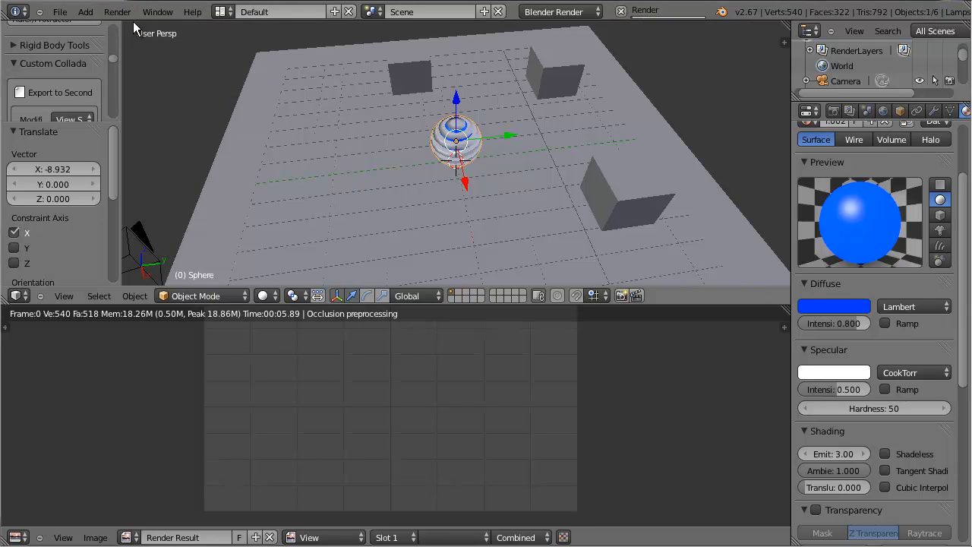
{"action": "mouse_move", "coordinate": [133, 23]}
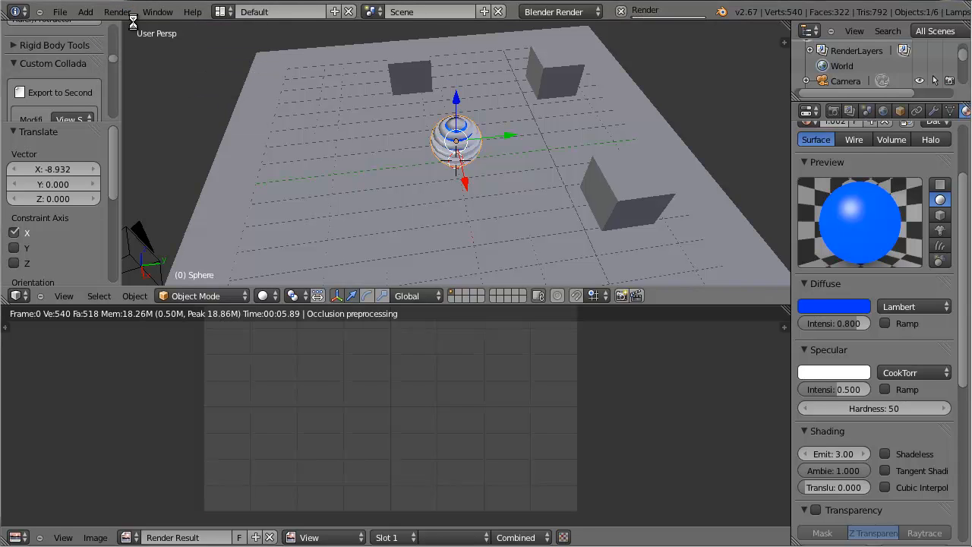